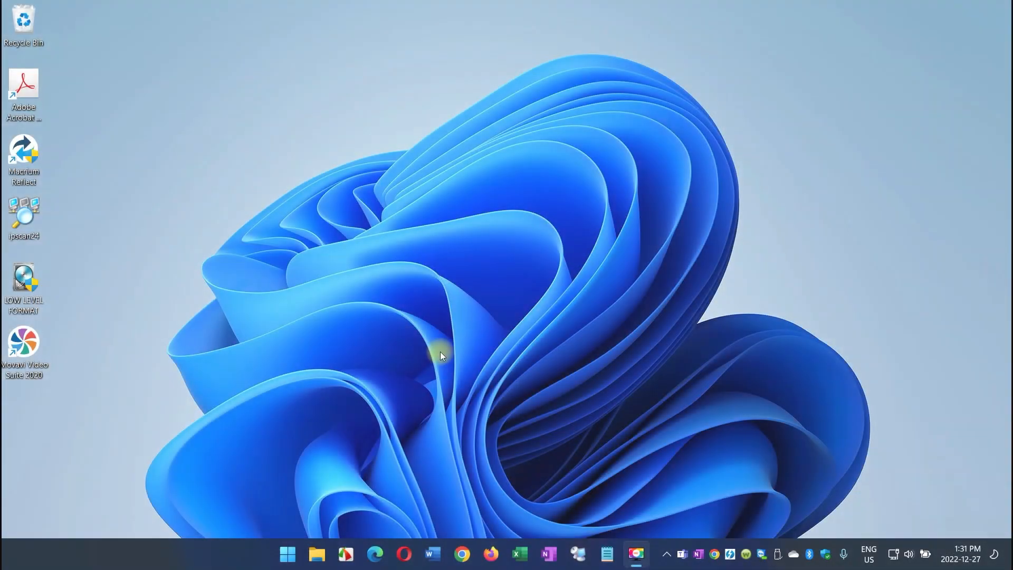
pyautogui.moveTo(450, 382)
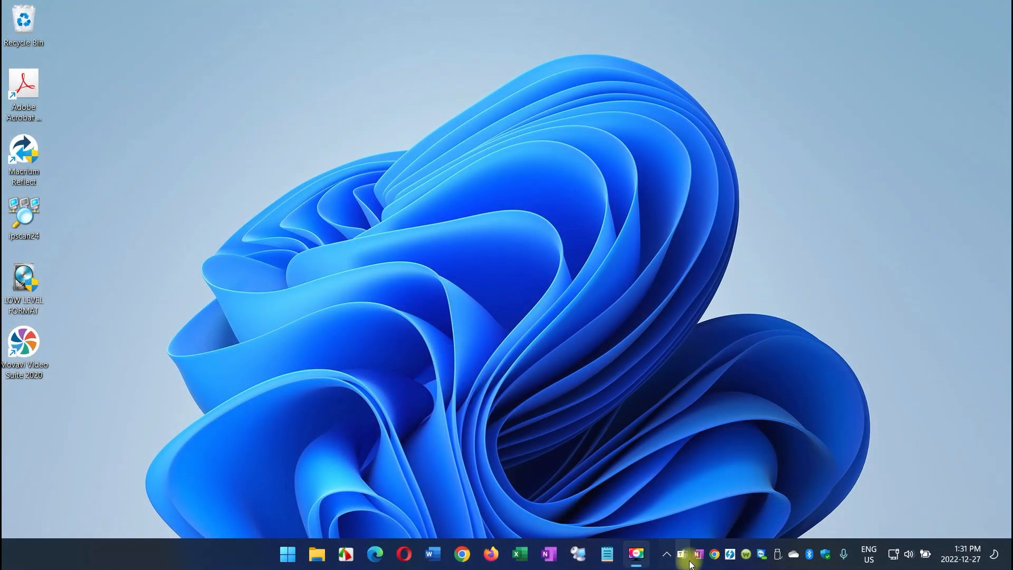
pyautogui.moveTo(680, 554)
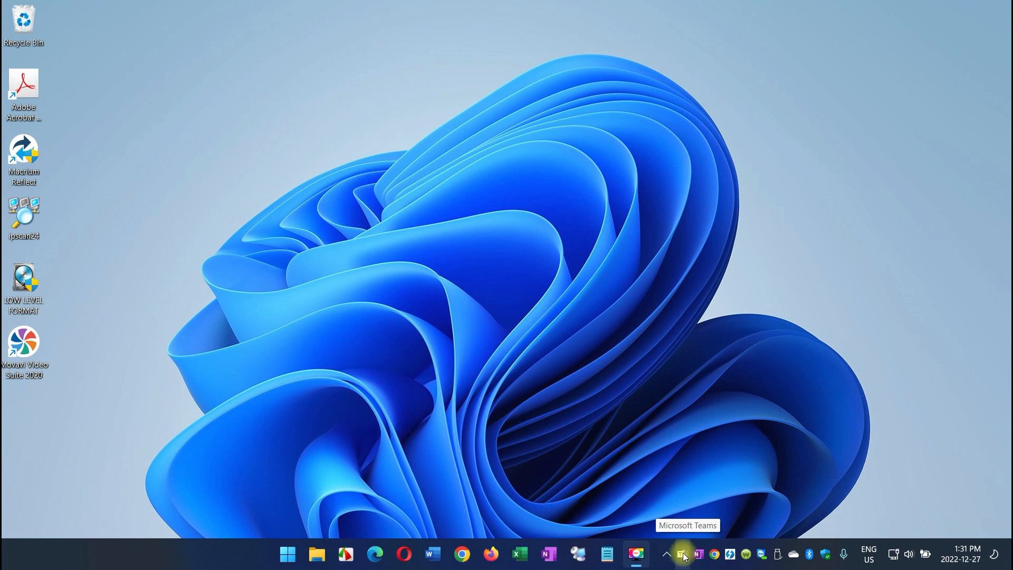
pyautogui.moveTo(675, 542)
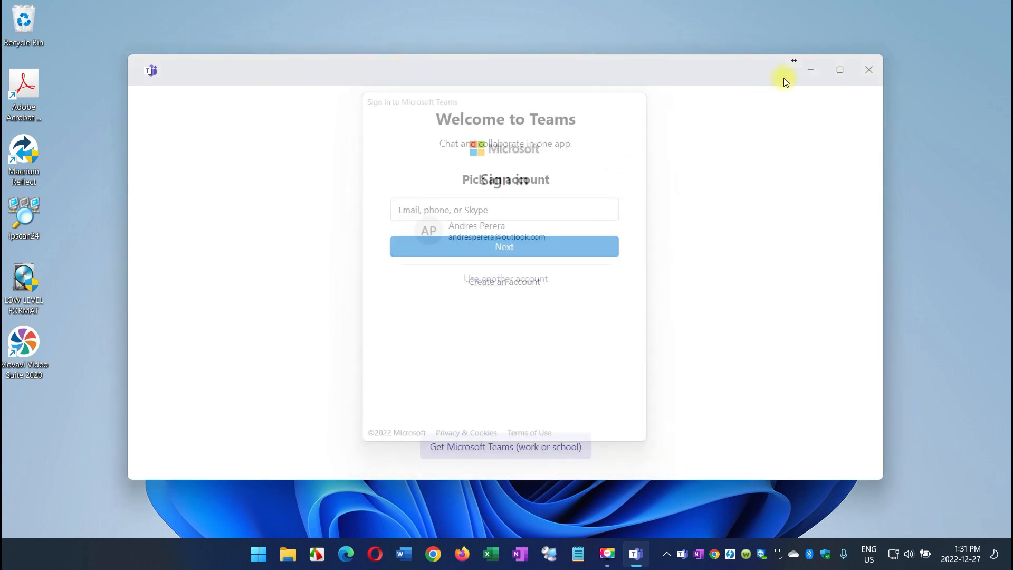
# Close the Teams sign-in window and bring up the Start menu
pyautogui.click(868, 69)
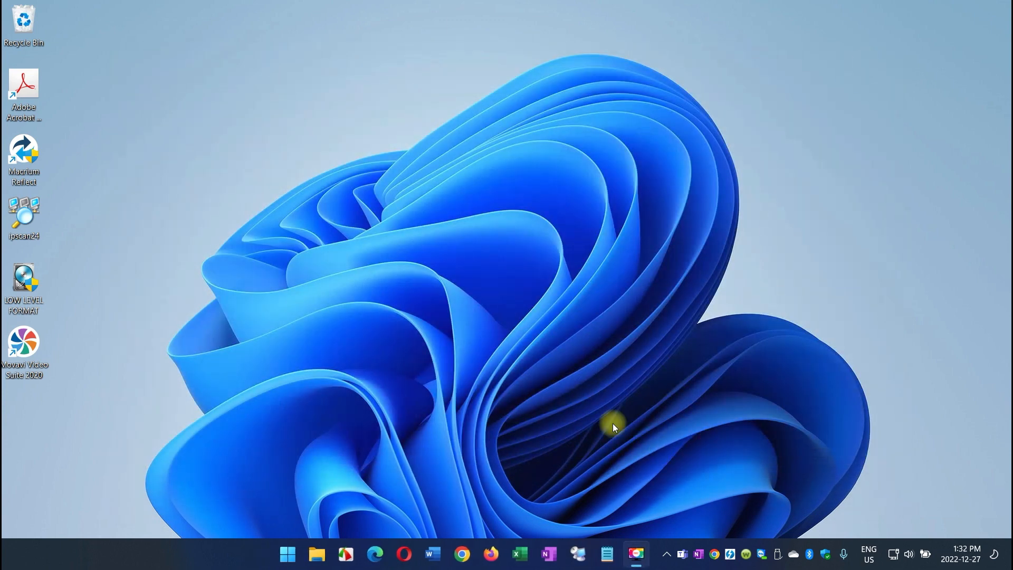
pyautogui.click(287, 554)
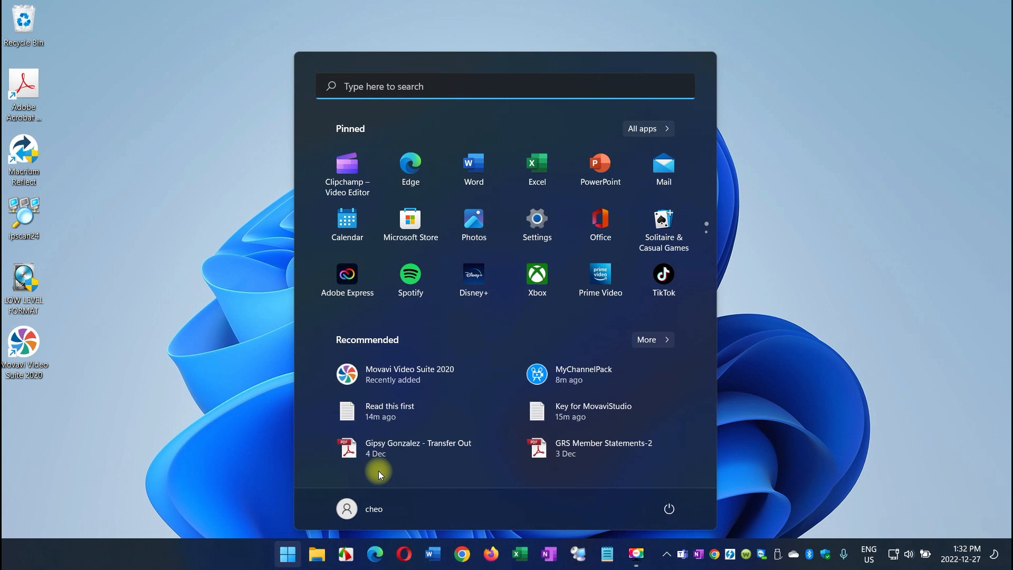
# Search Start for 'app' to reach the Apps & features settings page
pyautogui.write('app')
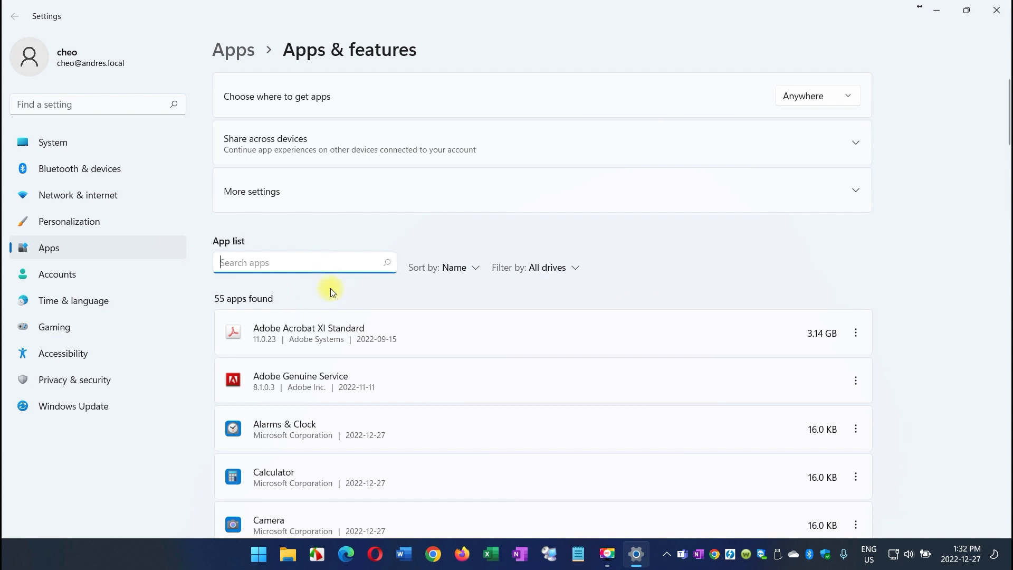
# Filter the app list by 'ms' to show 4 apps including Microsoft Teams
pyautogui.write('ms')
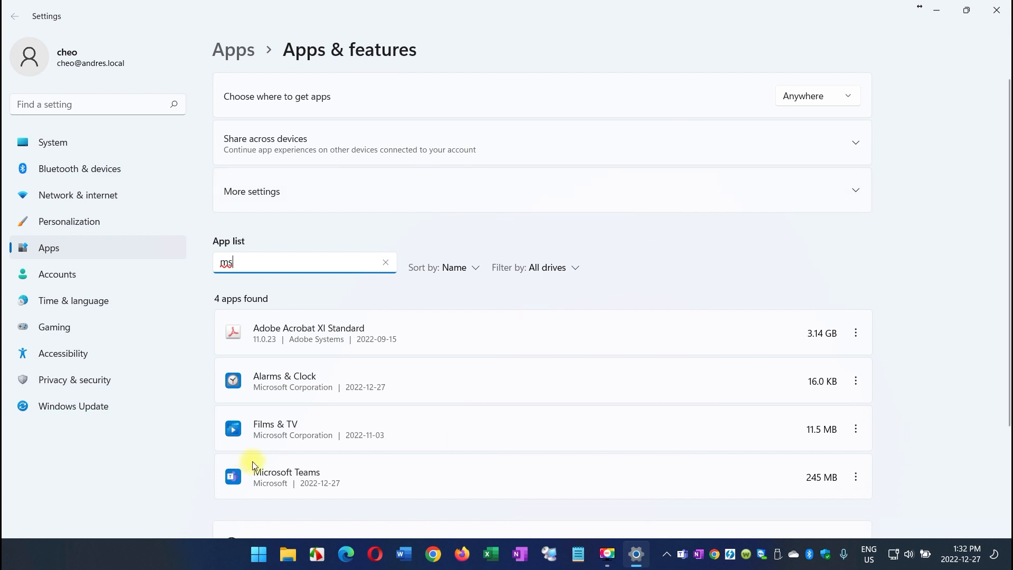
pyautogui.moveTo(856, 476)
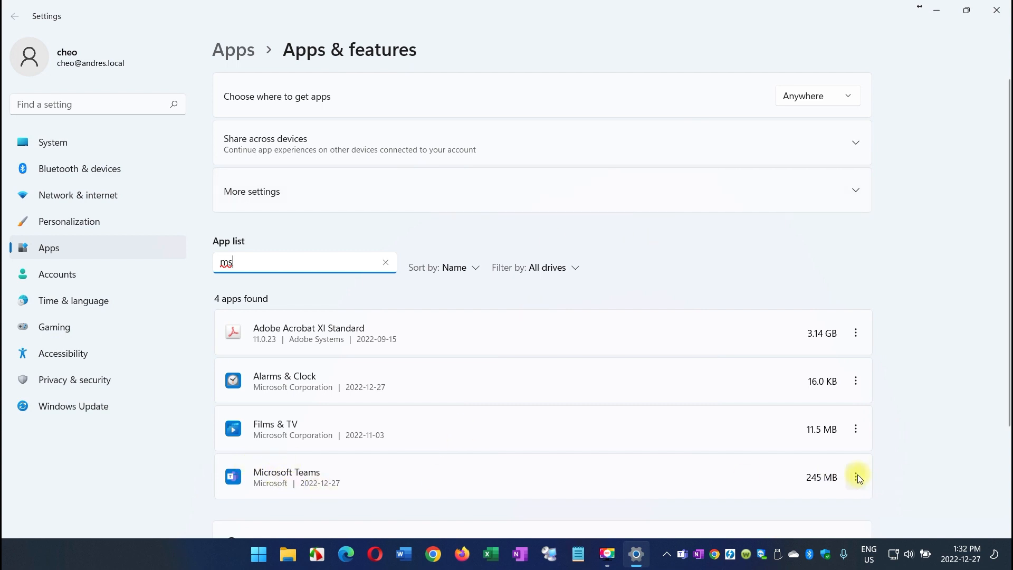
# Uninstall Microsoft Teams from its options menu and confirm, leaving 3 matching apps
pyautogui.click(856, 477)
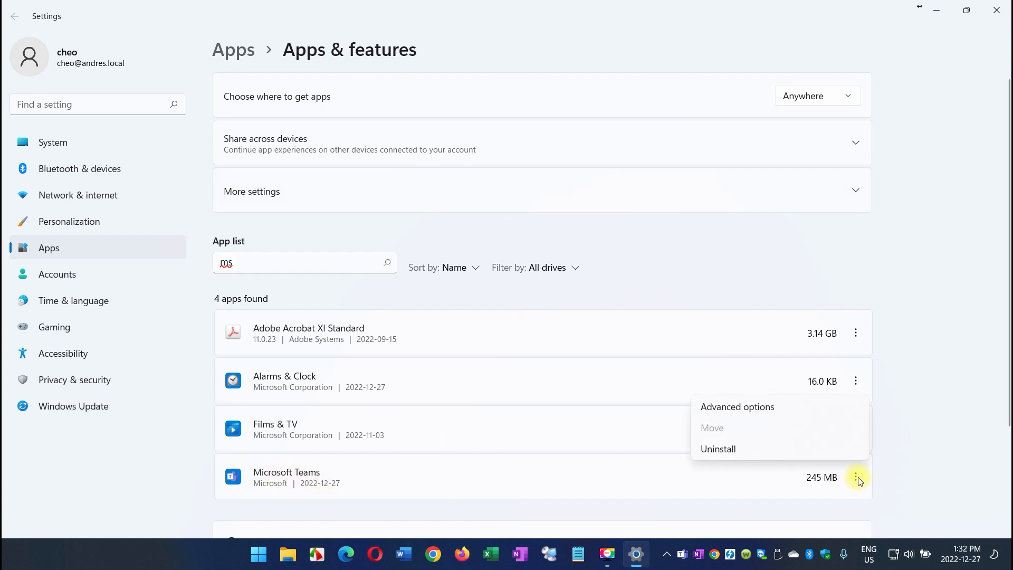
pyautogui.click(717, 448)
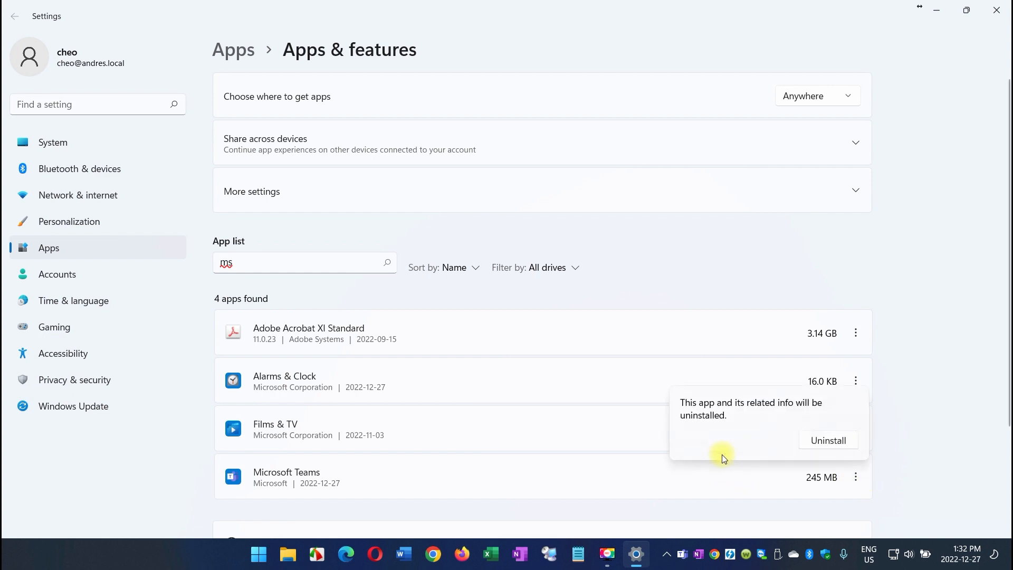
pyautogui.click(827, 440)
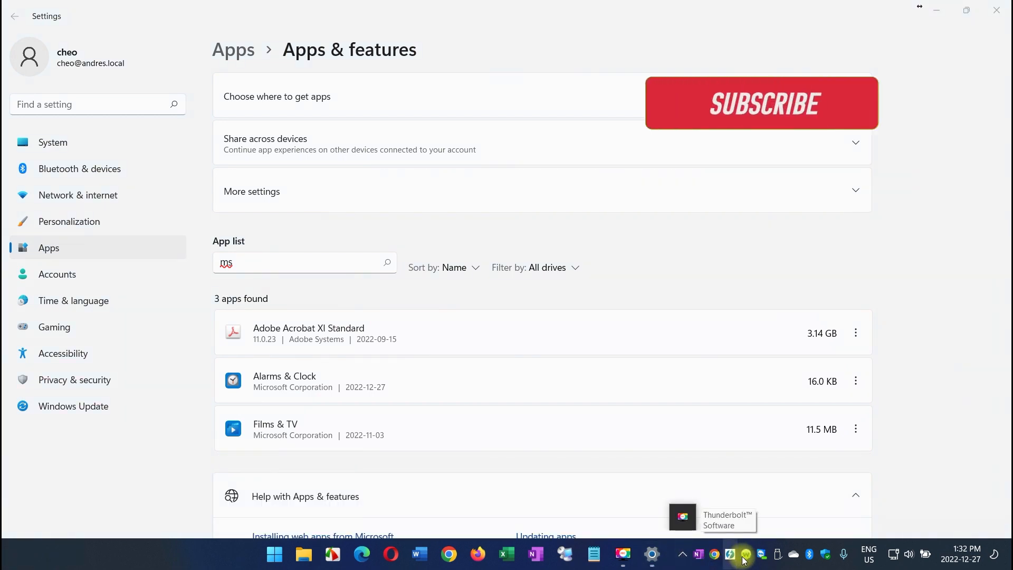
pyautogui.click(761, 103)
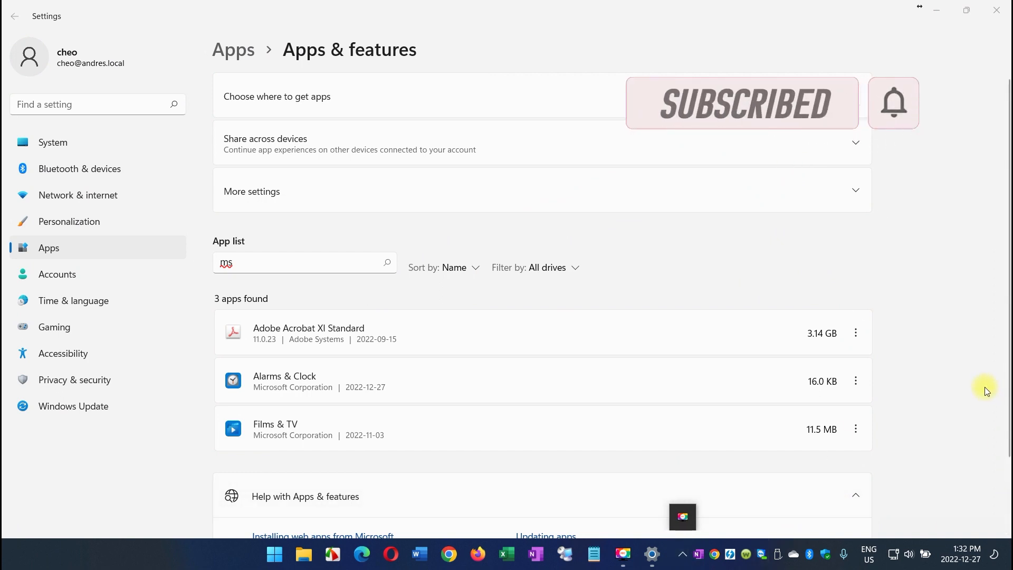
pyautogui.moveTo(977, 541)
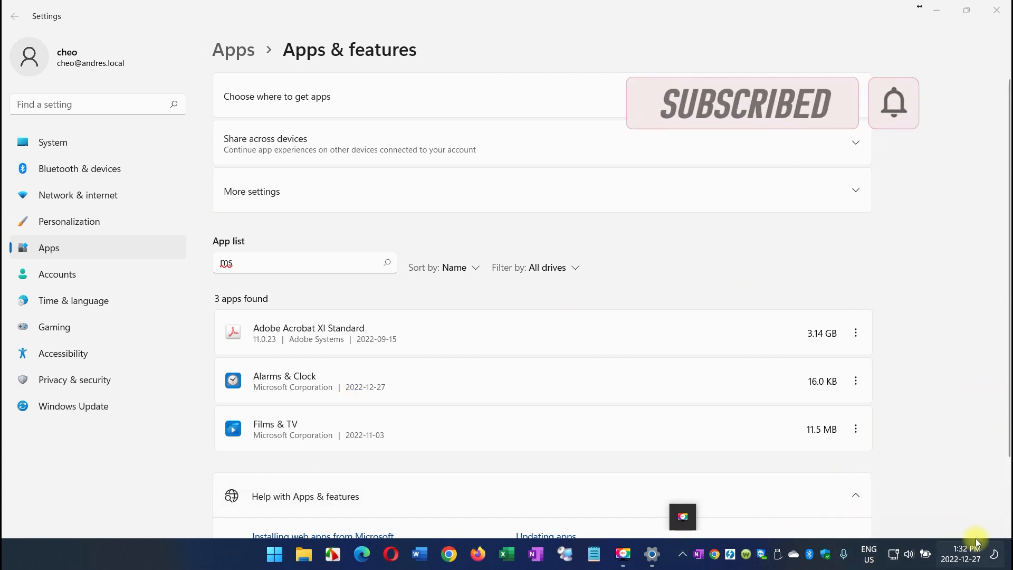